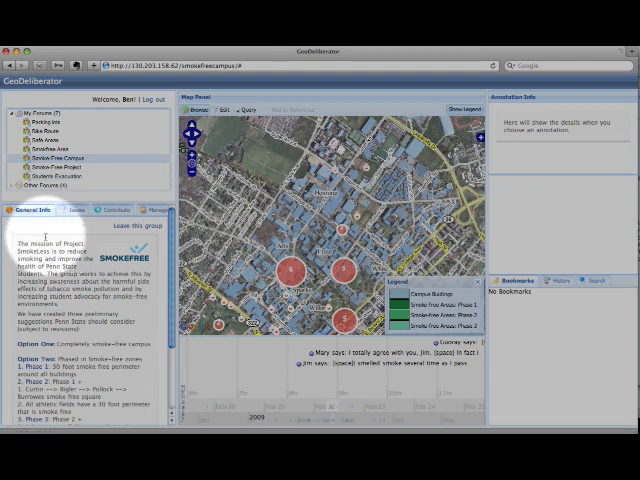
- Open the Smoke-Free Campus group's annotation management list via the Contribute and Manage tabs
{"action": "left_click", "coordinate": [74, 210]}
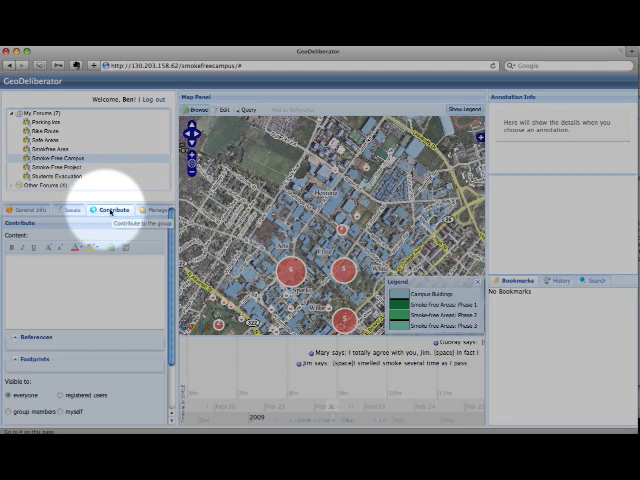
{"action": "left_click", "coordinate": [148, 209]}
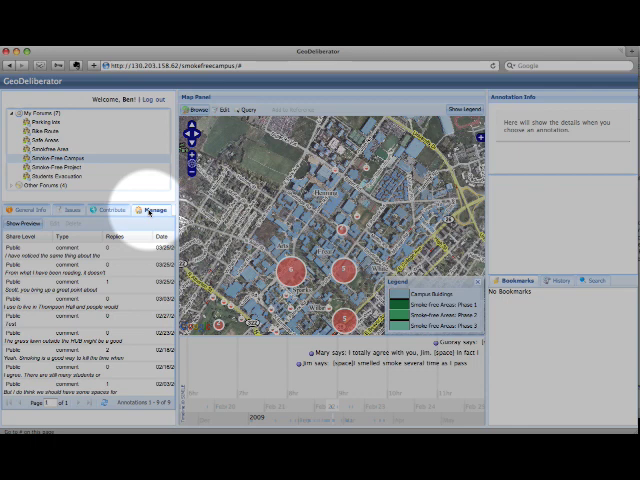
{"action": "left_click", "coordinate": [23, 210]}
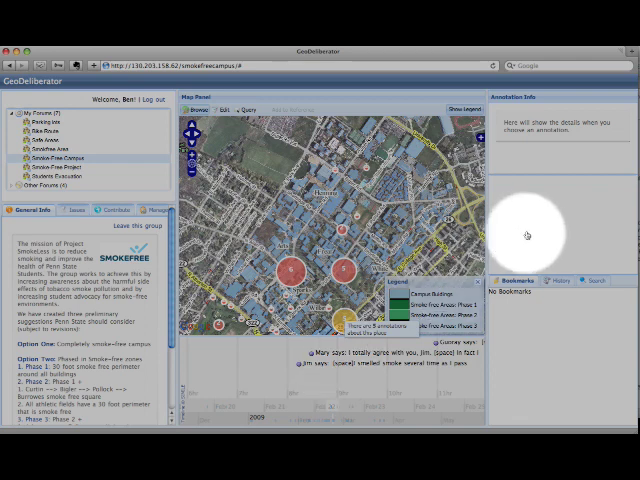
{"action": "mouse_move", "coordinate": [537, 157]}
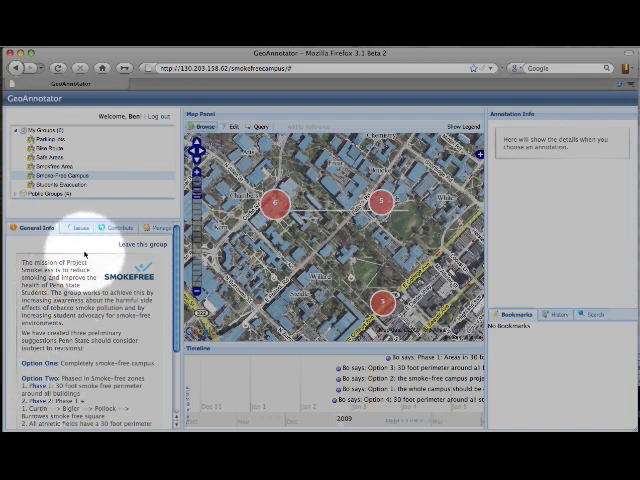
- Show the group's issues list with posts from Guoray, Scott and Bo
{"action": "left_click", "coordinate": [88, 227]}
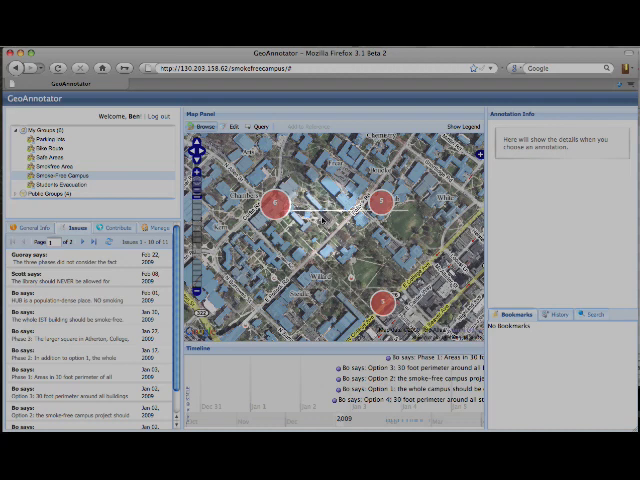
- List the cluster of six annotations, then query a rectangle returning 12 annotations
{"action": "left_click", "coordinate": [268, 202]}
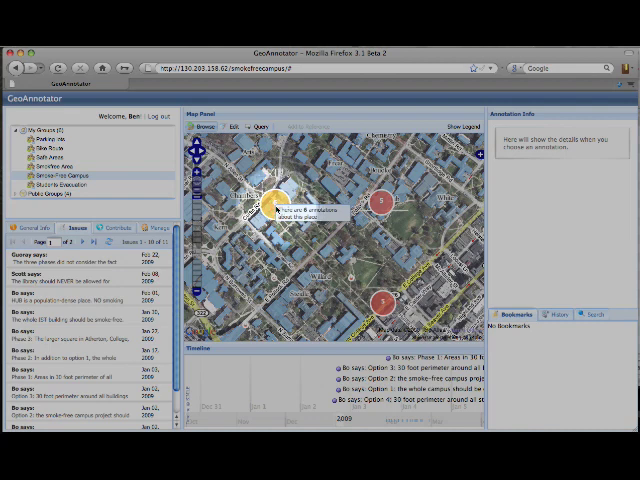
{"action": "left_click", "coordinate": [272, 202]}
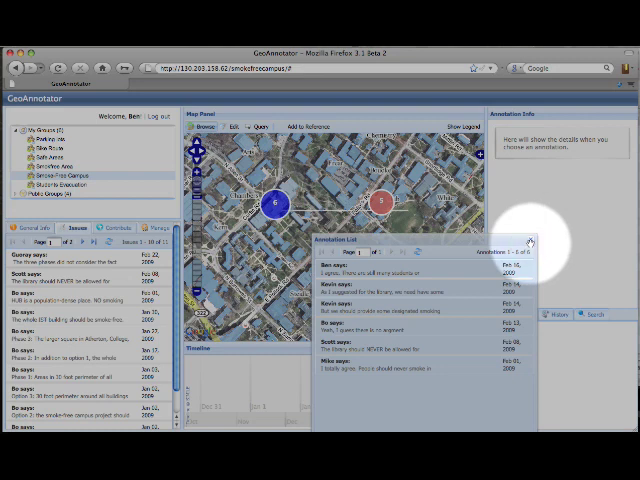
{"action": "left_click", "coordinate": [531, 238]}
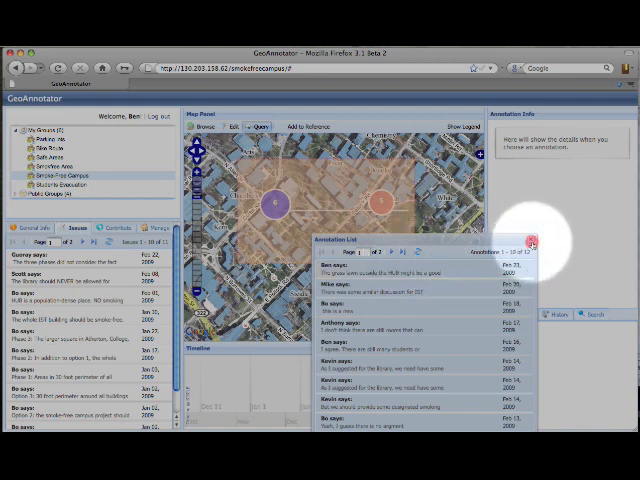
{"action": "left_click", "coordinate": [533, 243]}
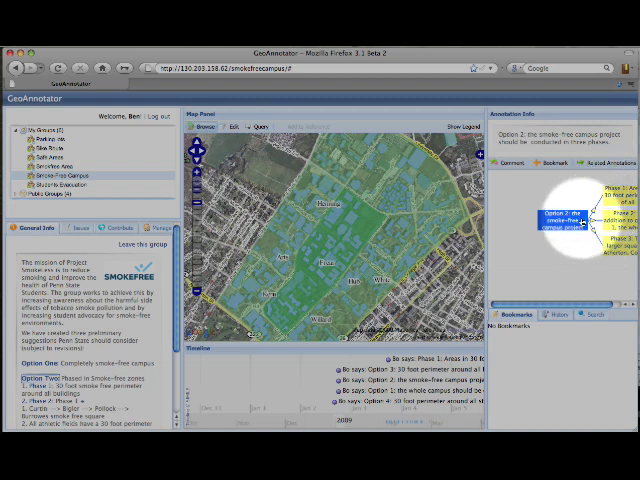
- Select Bo's Option 2 post in the graph and bookmark it
{"action": "left_click", "coordinate": [546, 160]}
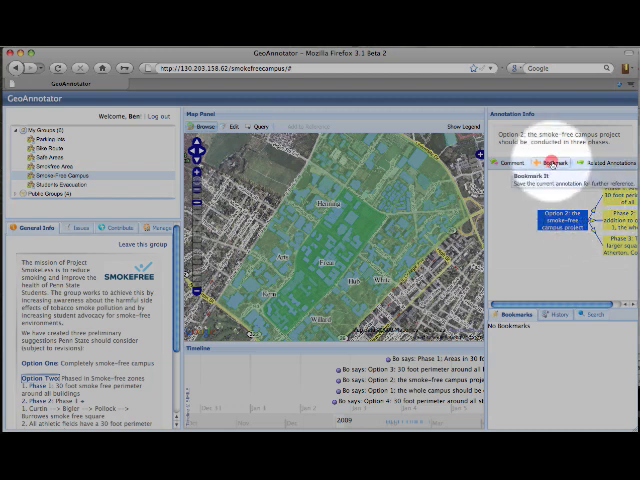
{"action": "left_click", "coordinate": [546, 167]}
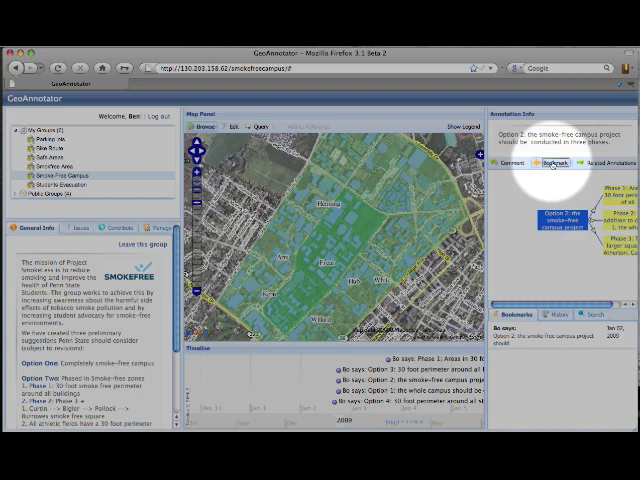
{"action": "left_click", "coordinate": [548, 164]}
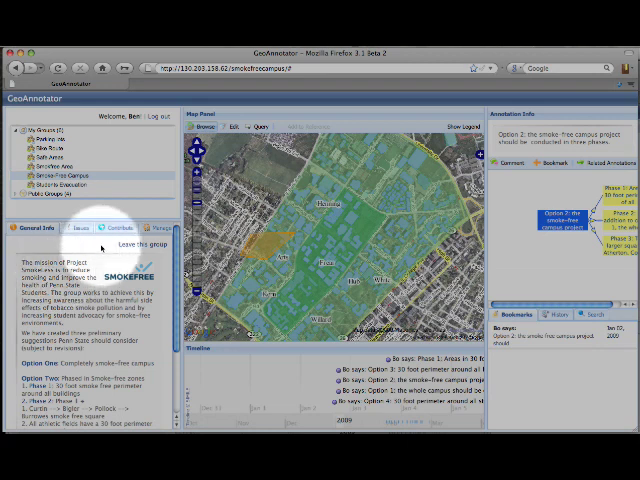
- Start a group contribution reading 'Test info' and select that text for styling
{"action": "left_click", "coordinate": [108, 227]}
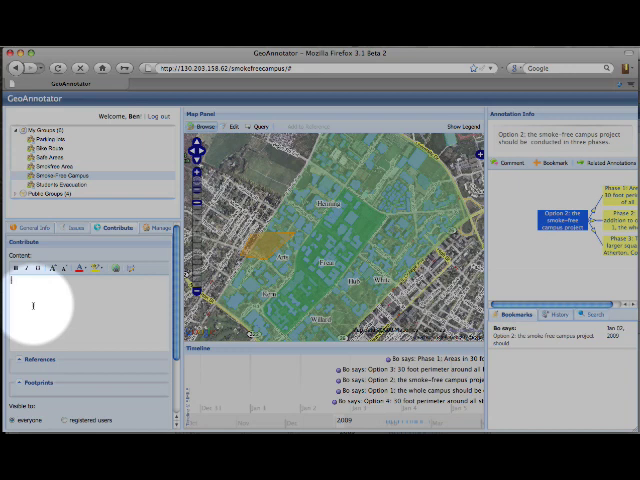
{"action": "type", "text": "Test info"}
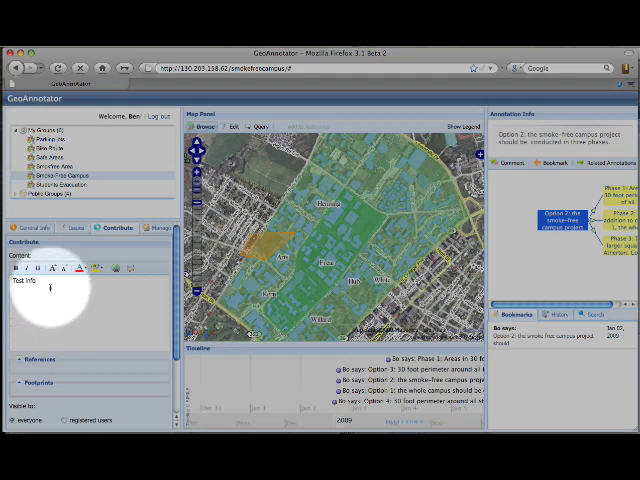
{"action": "double_click", "coordinate": [27, 282]}
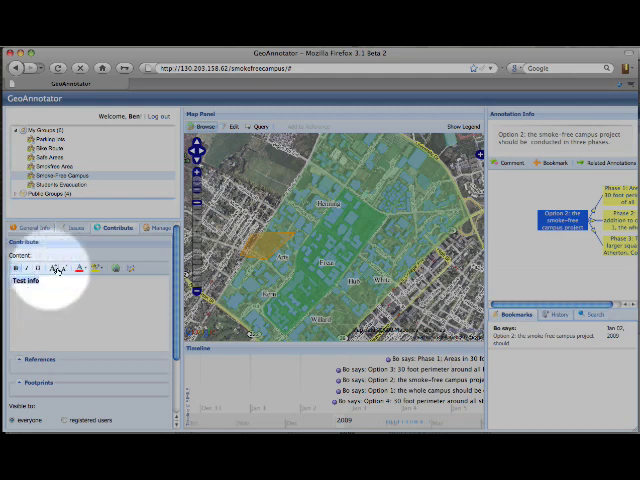
{"action": "left_click", "coordinate": [73, 269]}
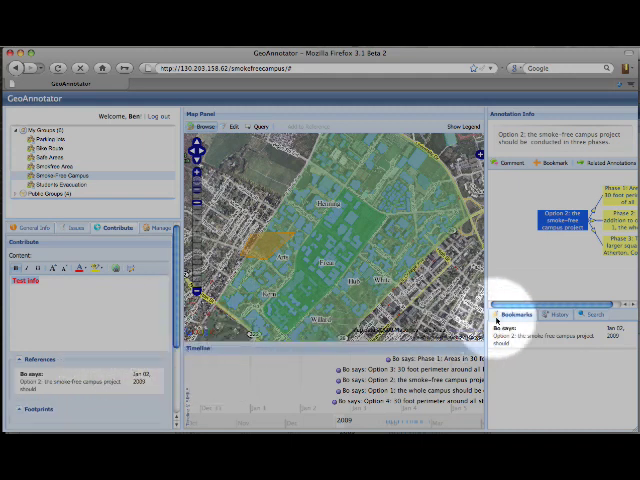
- Show recently viewed annotations to add Bo's Option 1 post as a reference
{"action": "left_click", "coordinate": [549, 314]}
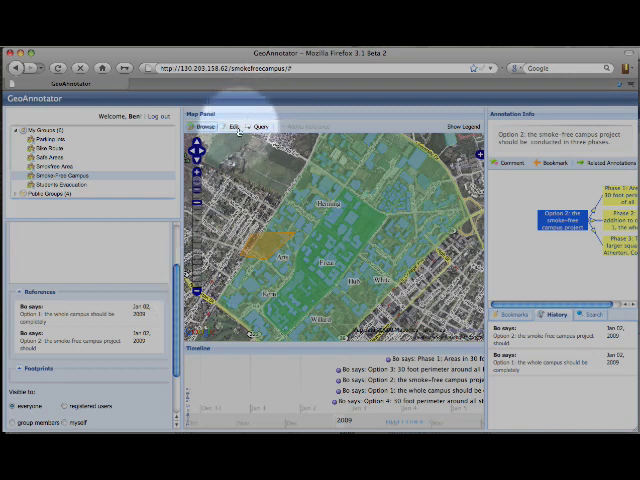
- Enable map editing and place polygon footprint points near the top of campus
{"action": "left_click", "coordinate": [224, 131]}
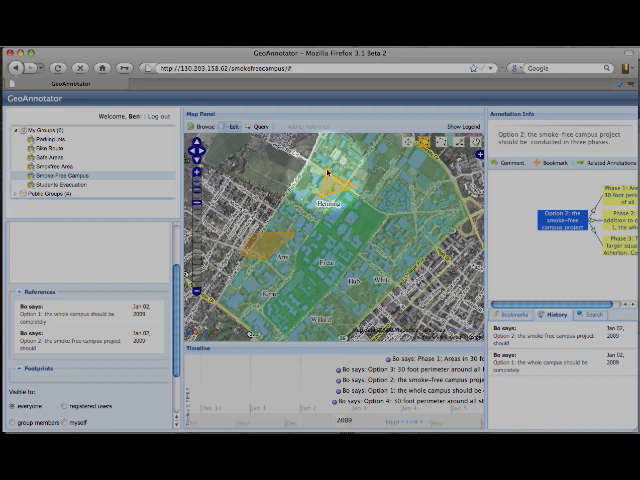
{"action": "left_click", "coordinate": [341, 168]}
{"action": "type", "text": "test"}
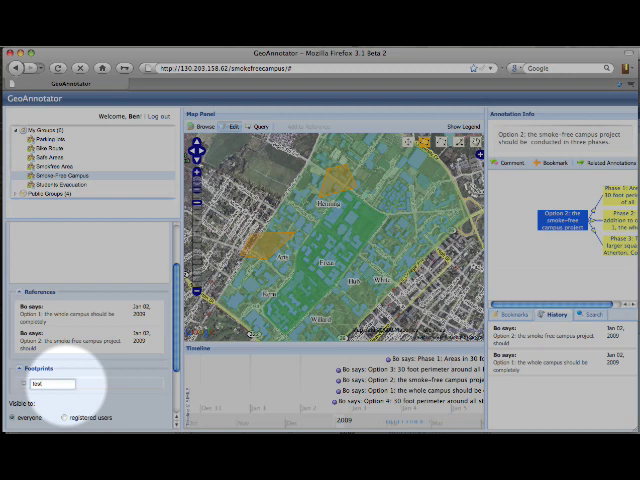
- Name the footprint, submit the Test info annotation, and view it under Issues
{"action": "type", "text": "footp"}
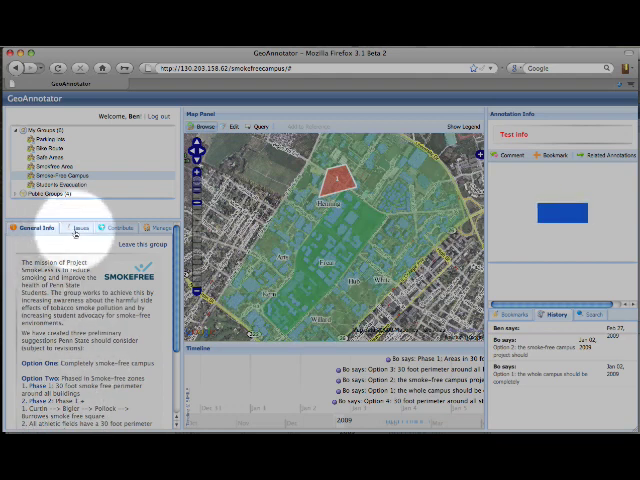
{"action": "left_click", "coordinate": [81, 227]}
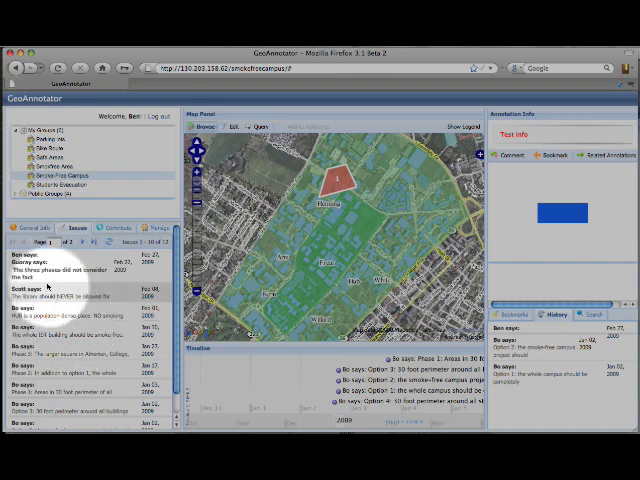